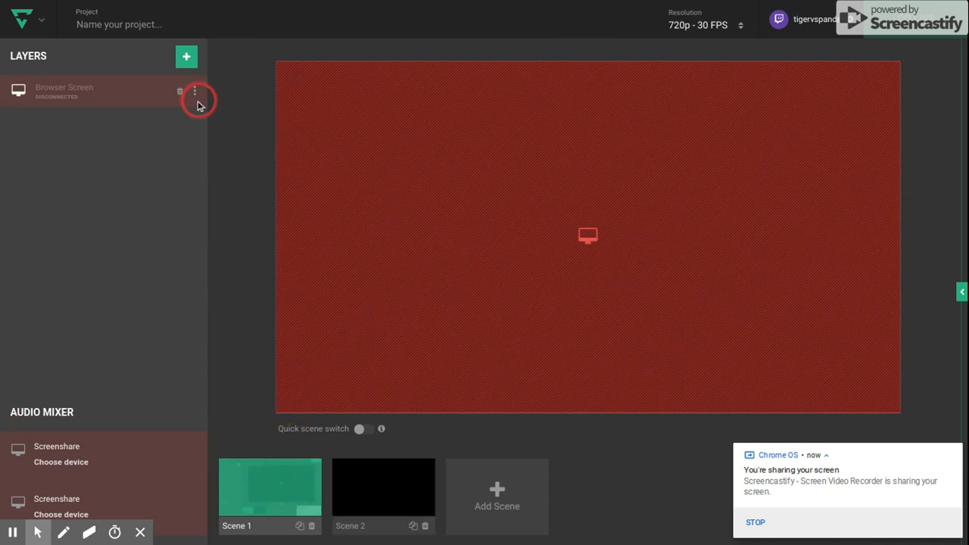
Delete the disconnected Browser Screen layer and the leftover Screenshare audio sources from Scene 1.
{"action": "left_click", "coordinate": [179, 91]}
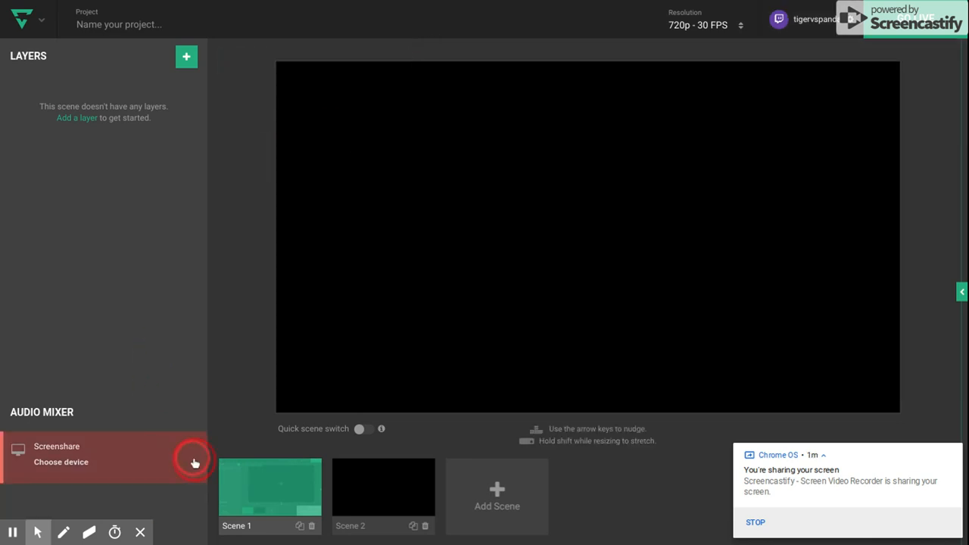
{"action": "left_click", "coordinate": [194, 463]}
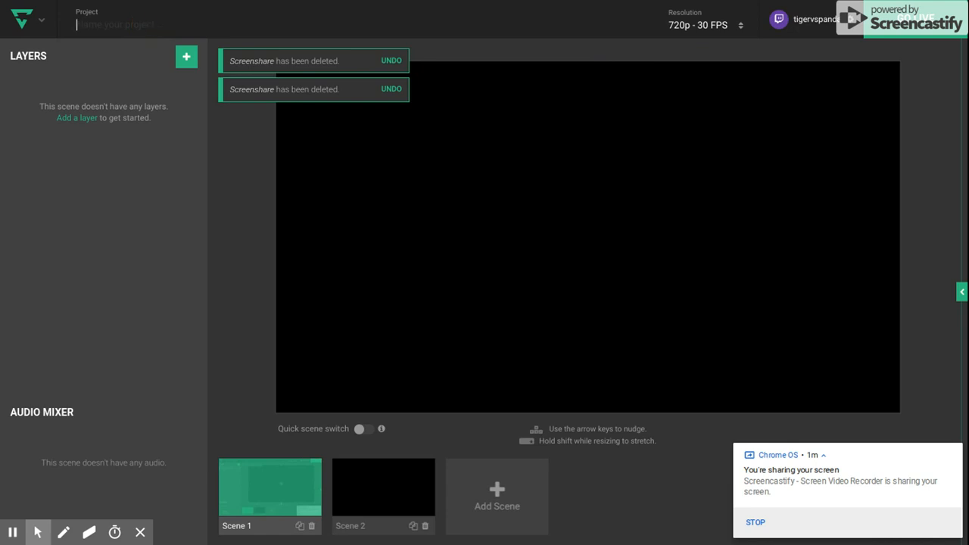
Name the project 'test' and choose a Screenshare layer for the empty scene.
{"action": "type", "text": "test"}
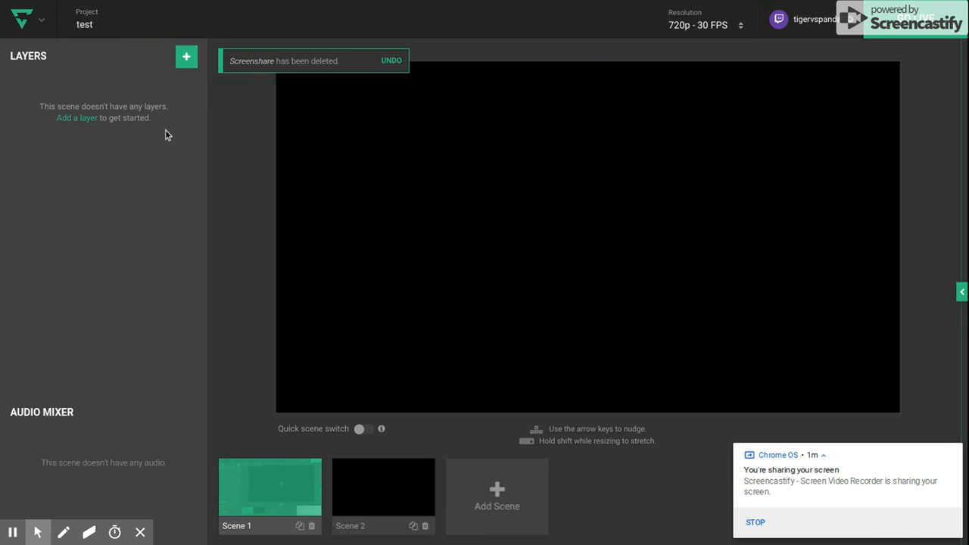
{"action": "left_click", "coordinate": [184, 56]}
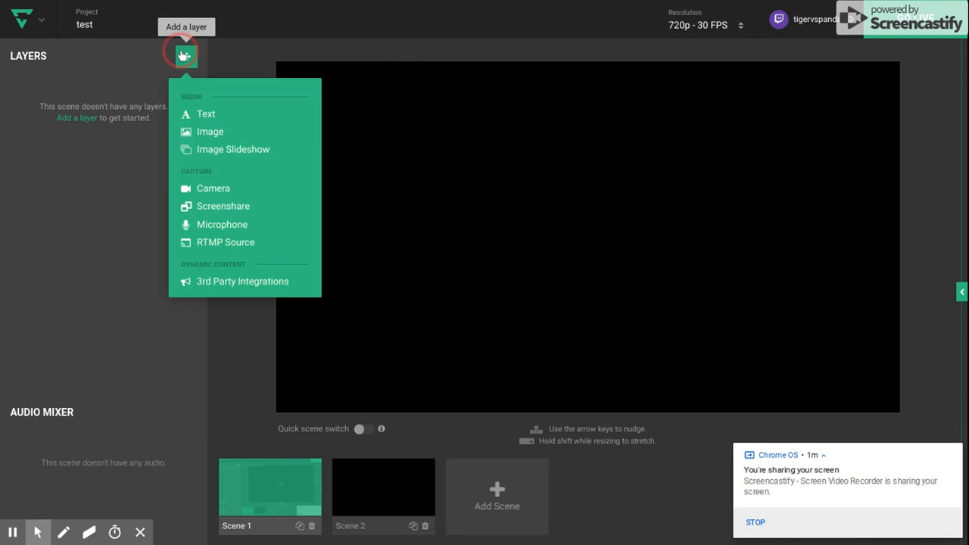
{"action": "mouse_move", "coordinate": [220, 115]}
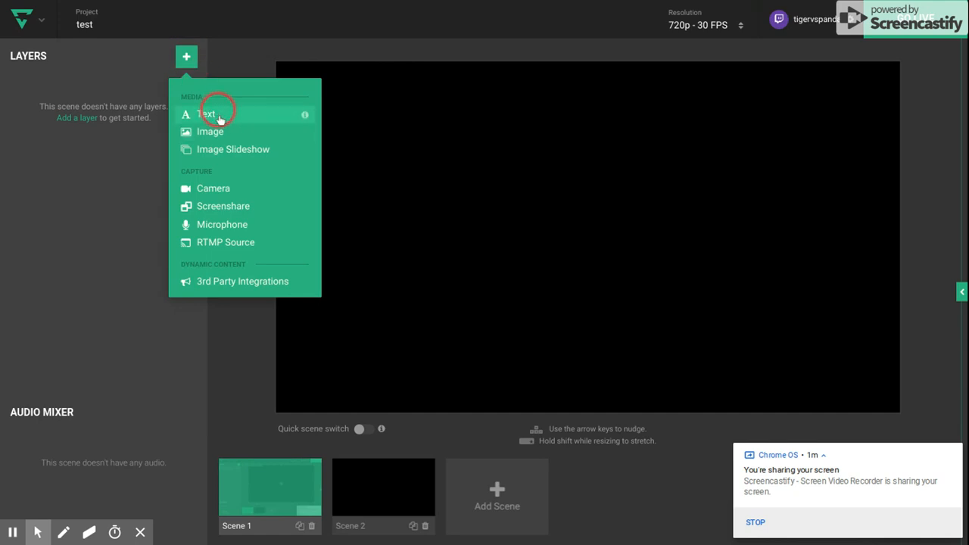
{"action": "left_click", "coordinate": [222, 206]}
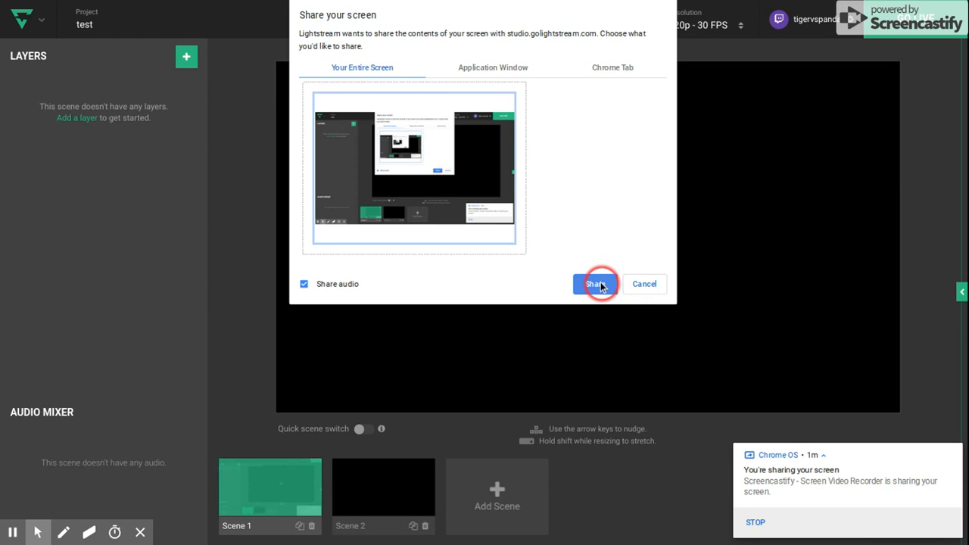
Share Your Entire Screen with audio so a live Browser Screen layer fills the scene.
{"action": "left_click", "coordinate": [595, 283]}
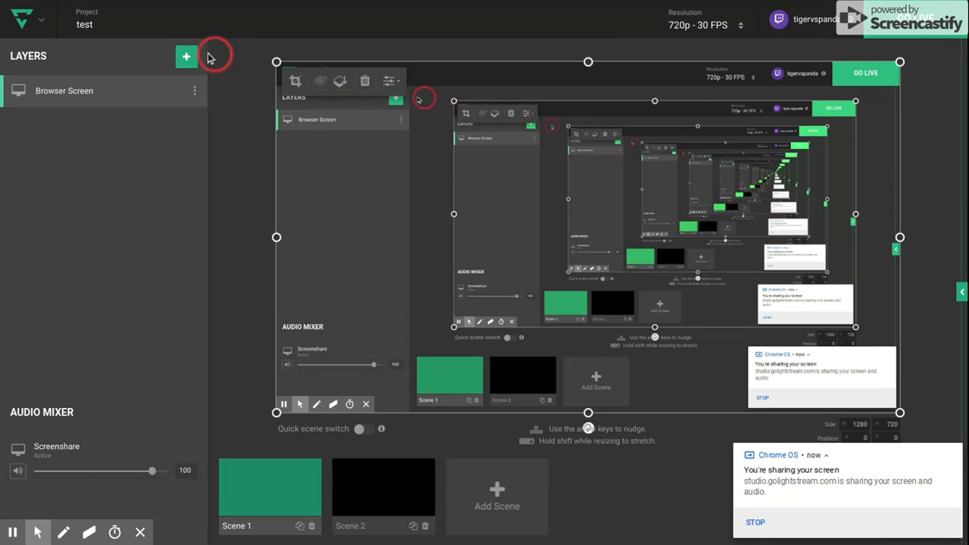
{"action": "left_click", "coordinate": [185, 56]}
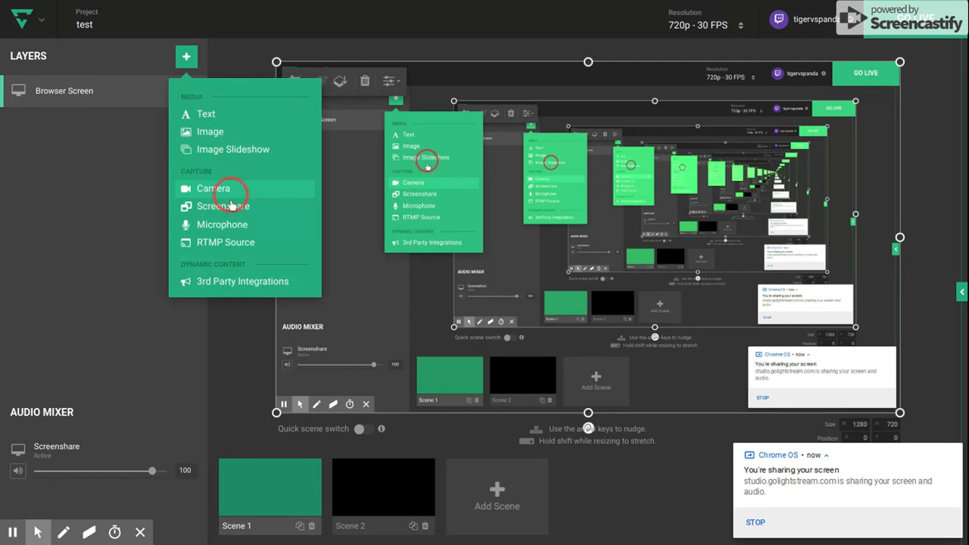
{"action": "mouse_move", "coordinate": [243, 280]}
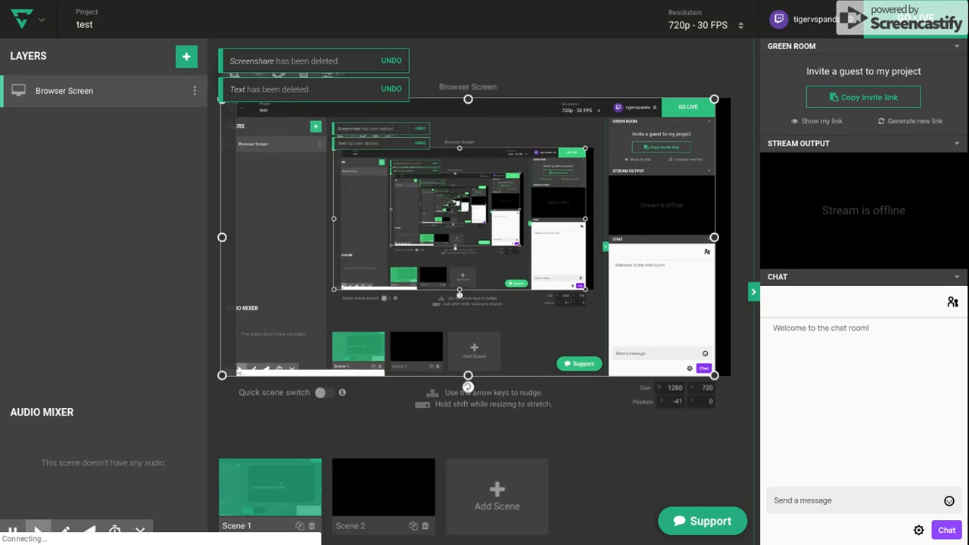
Show the right-hand Green Room / Stream Output / Chat panel beside the Browser Screen scene.
{"action": "left_click", "coordinate": [12, 533]}
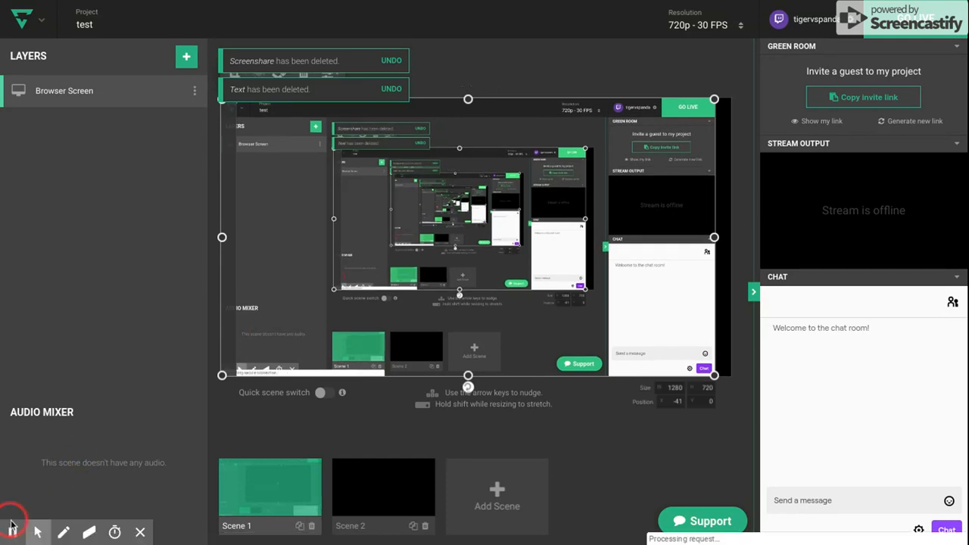